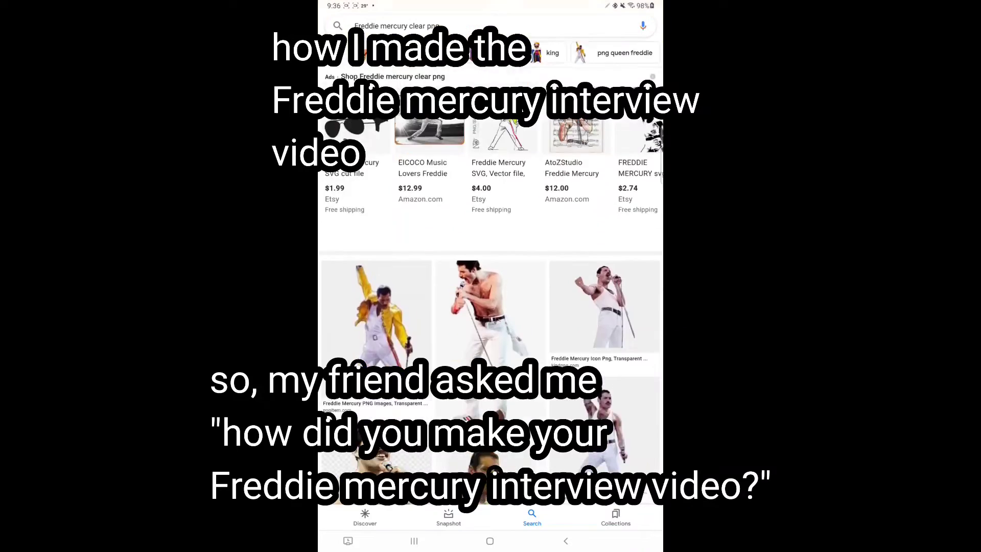
Step: Browse the 'Freddie mercury clear png' results and open the caped Freddie image holding a crown
scroll("down", 3)
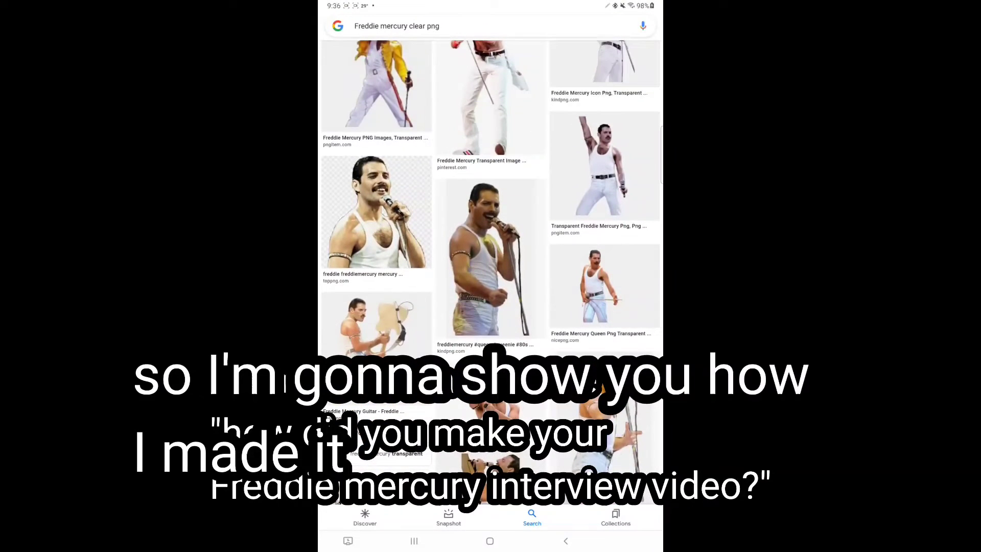
scroll("down", 3)
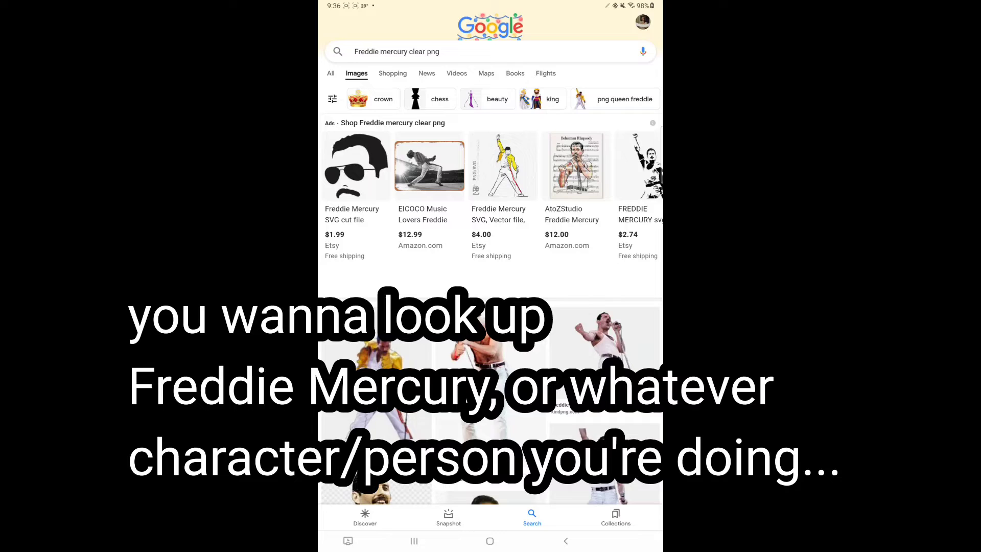
scroll("down", 3)
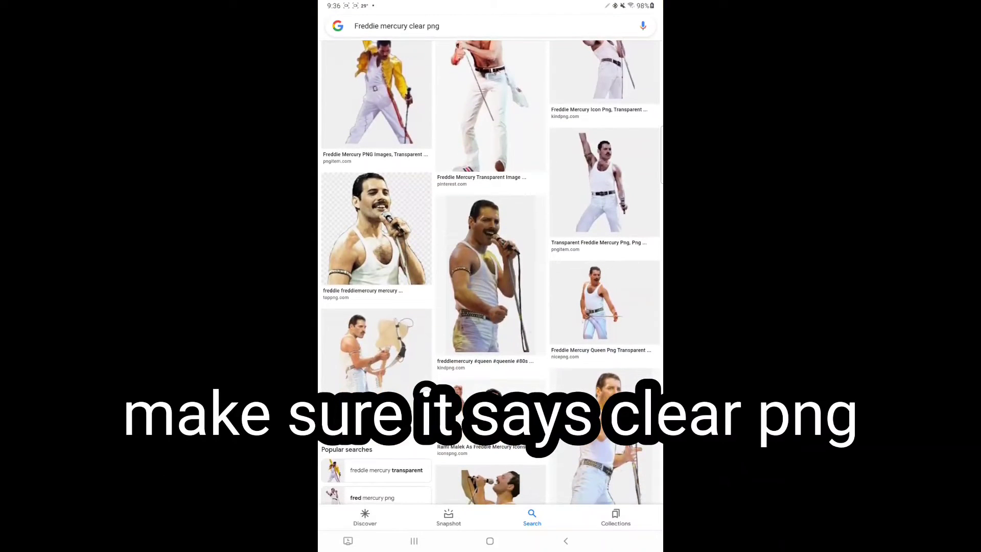
left_click(375, 232)
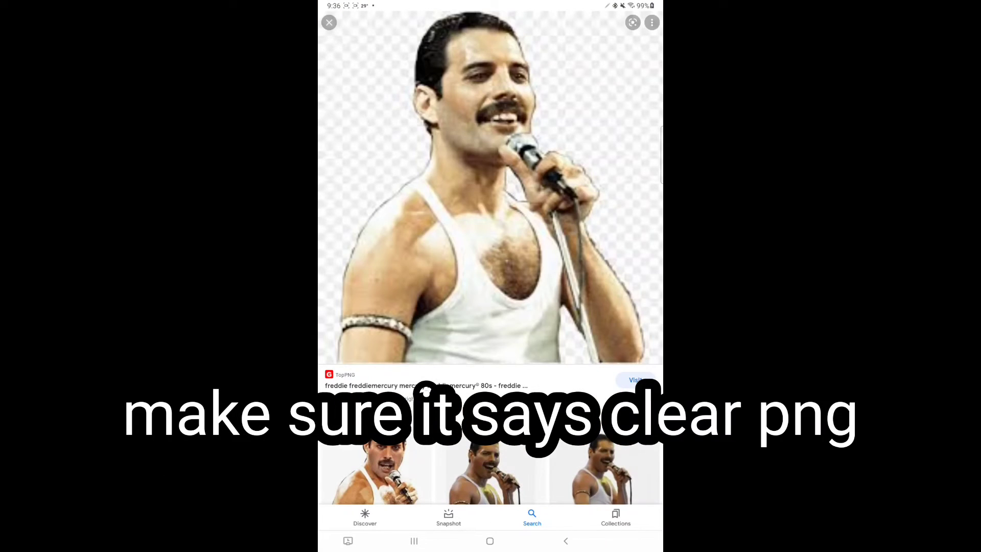
scroll("down", 3)
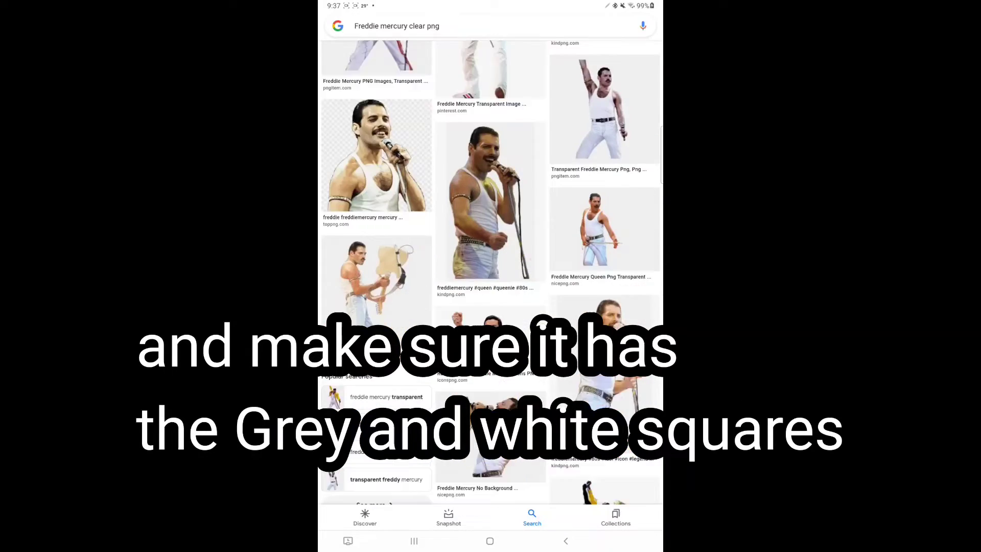
scroll("down", 3)
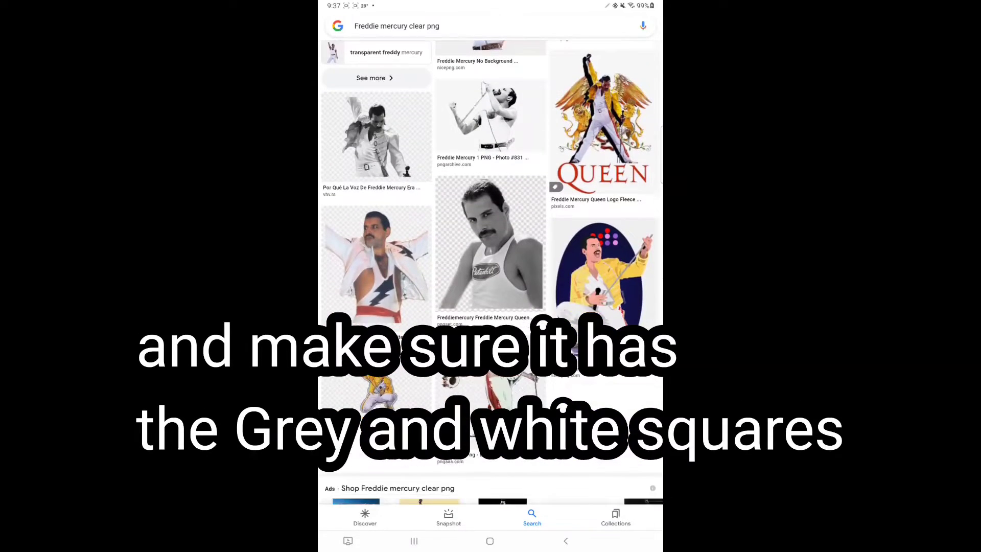
scroll("down", 3)
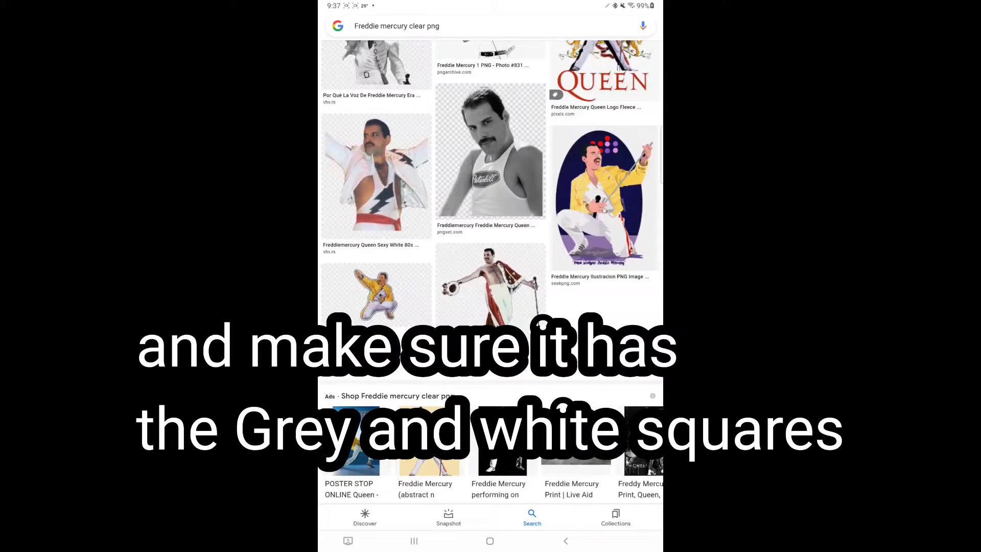
left_click(491, 287)
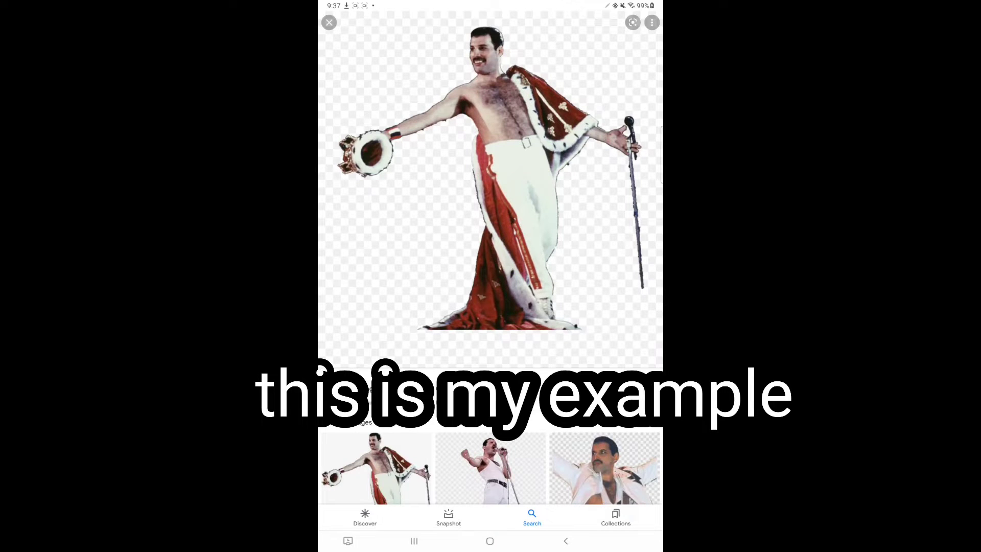
Step: Reopen the search query and delete its last character
left_click(329, 23)
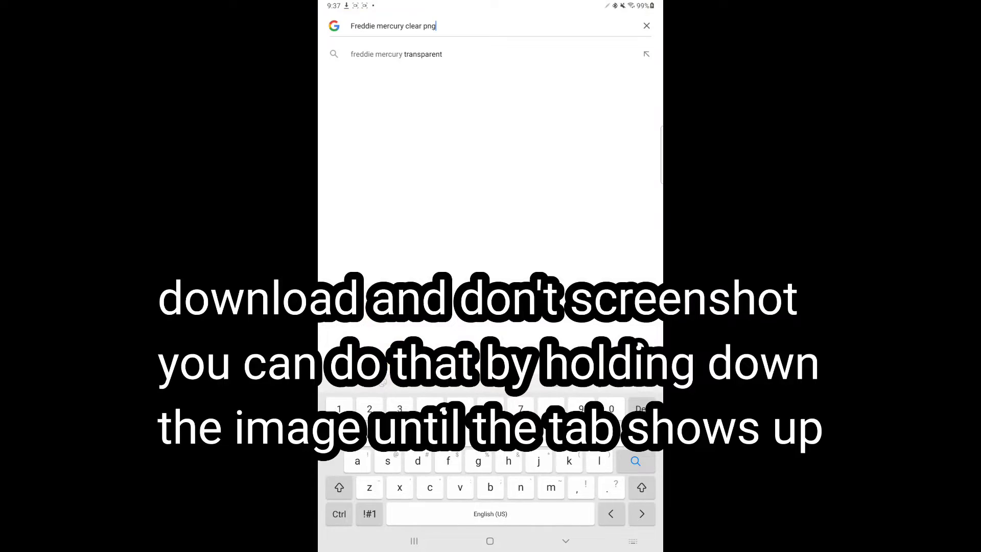
key("Backspace")
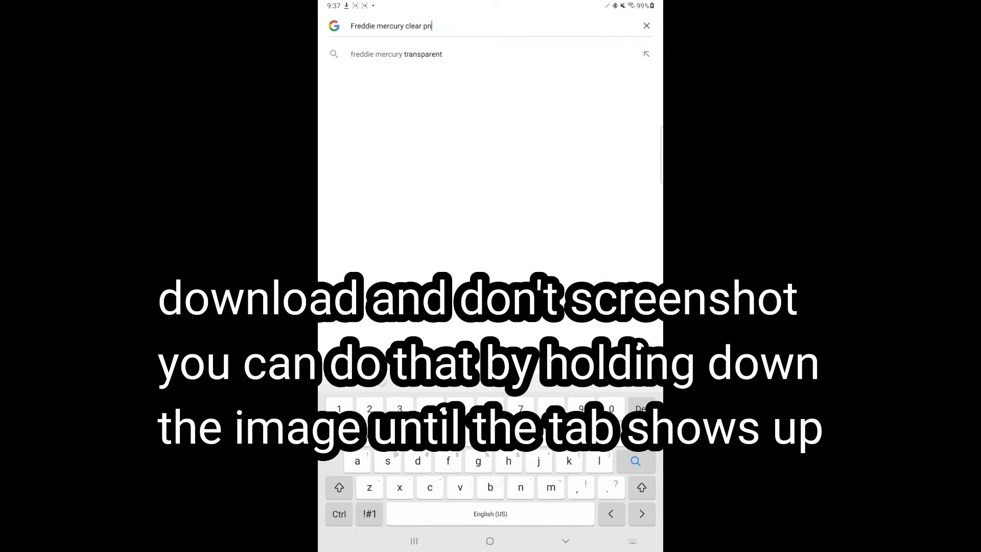
left_click(646, 25)
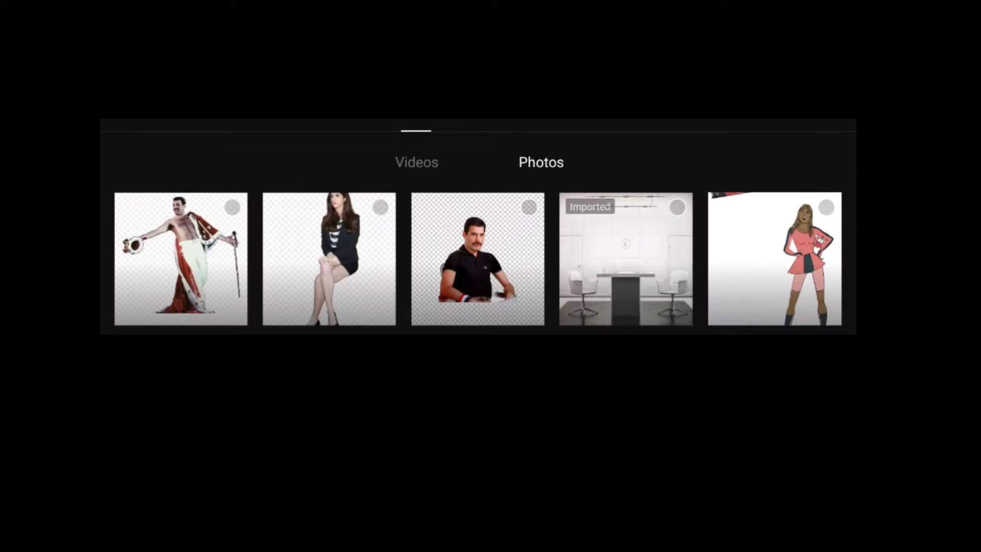
Step: Overlay the caped Freddie Mercury PNG on the interview room and bring up text options
left_click(181, 260)
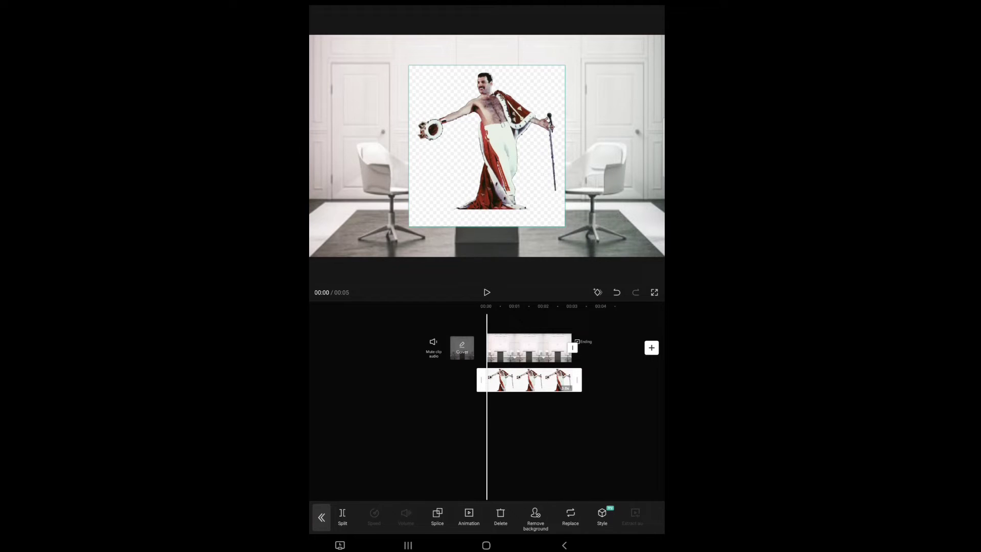
left_click(535, 518)
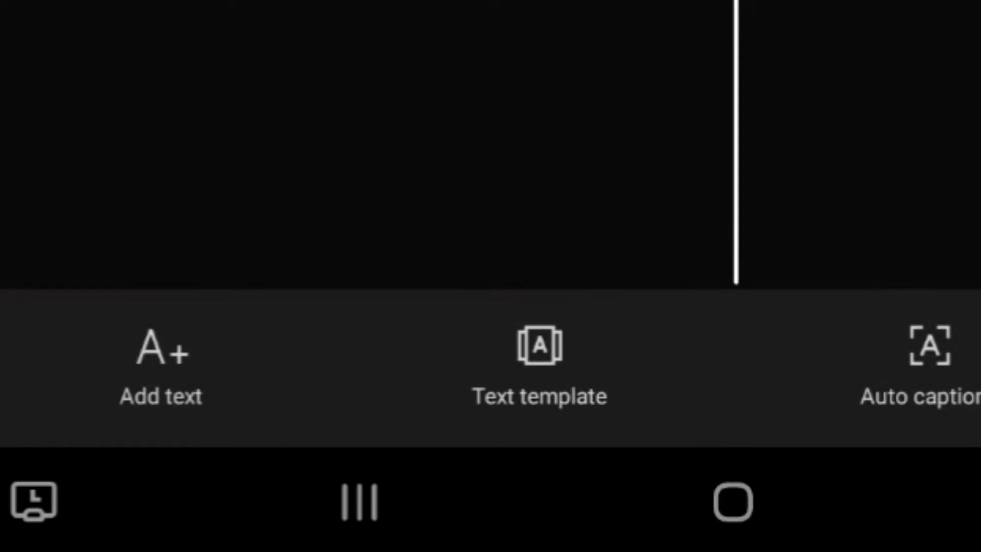
Step: Add a 'Nat' text layer over Freddie, confirm it, and play the preview
left_click(161, 355)
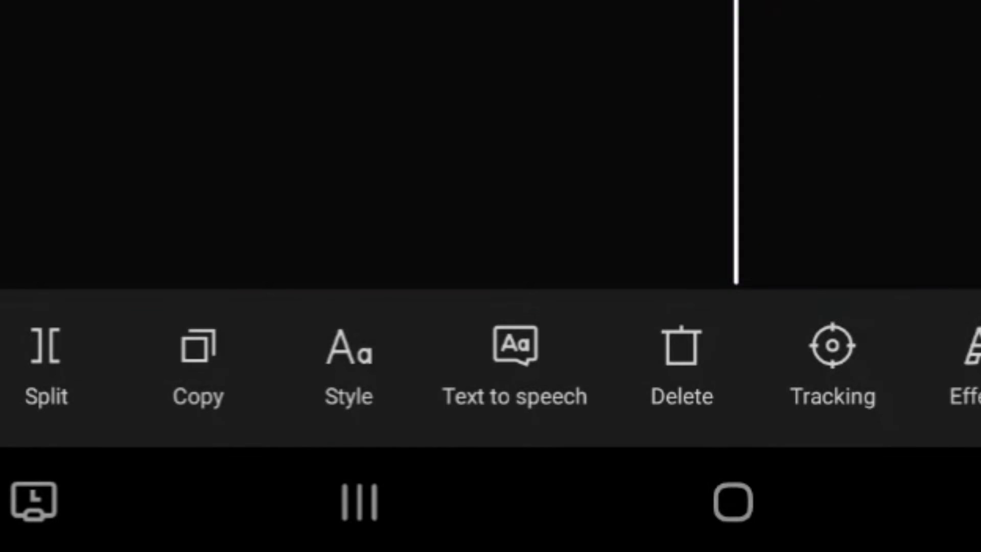
left_click(515, 348)
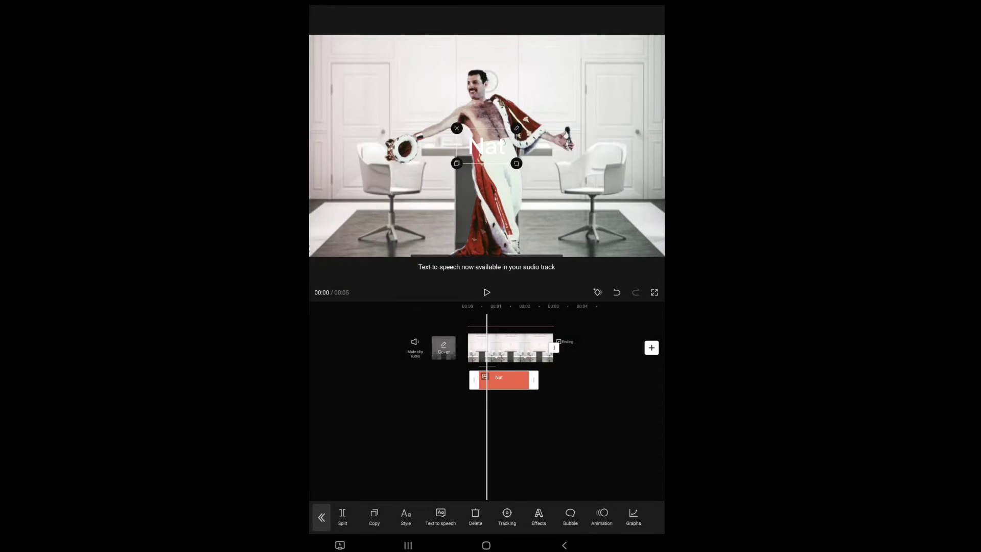
left_click(486, 292)
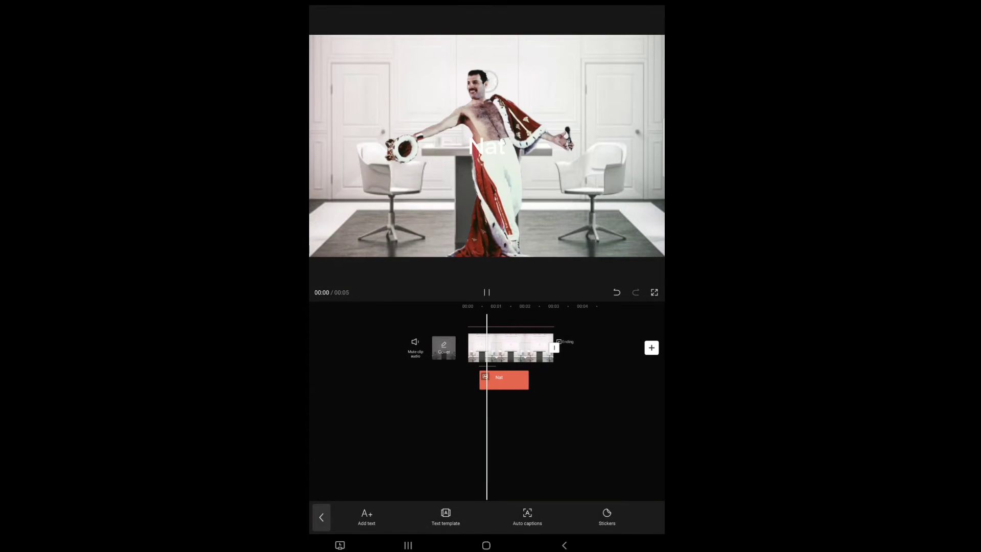